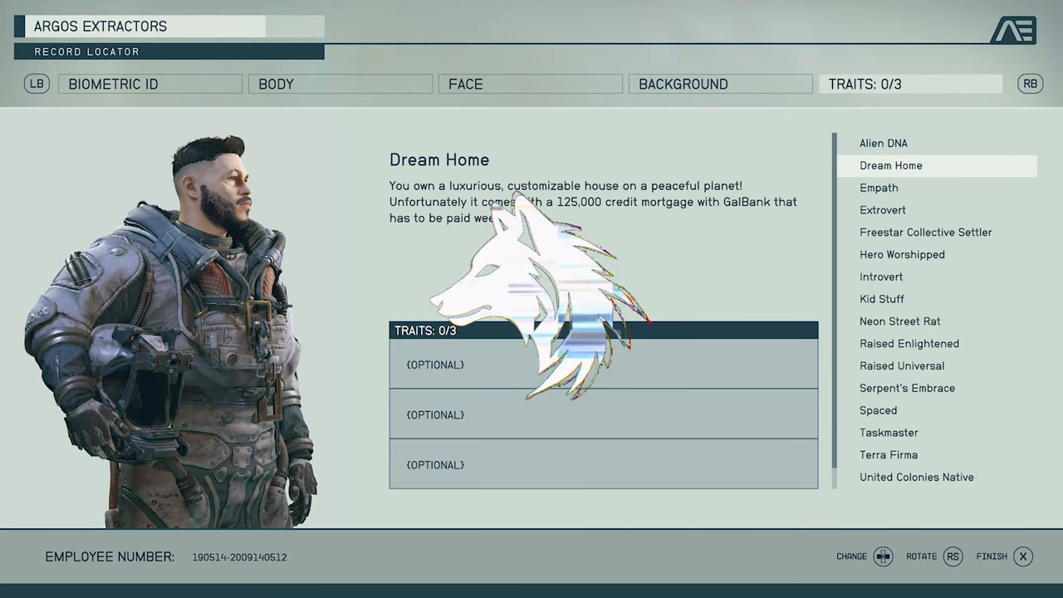
Take the Dream Home trait during character creation.
click(890, 165)
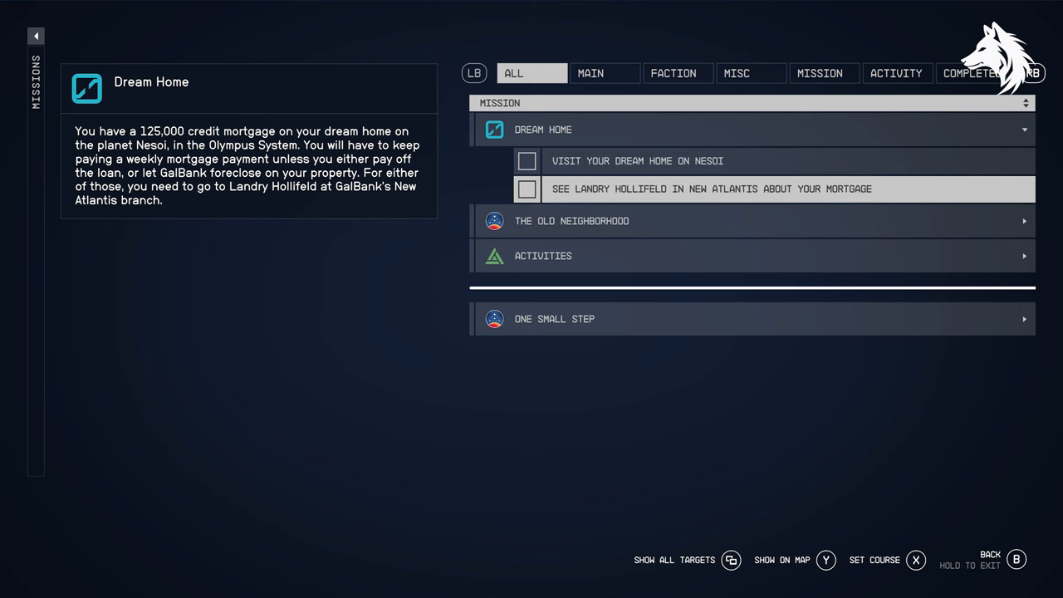
key(b)
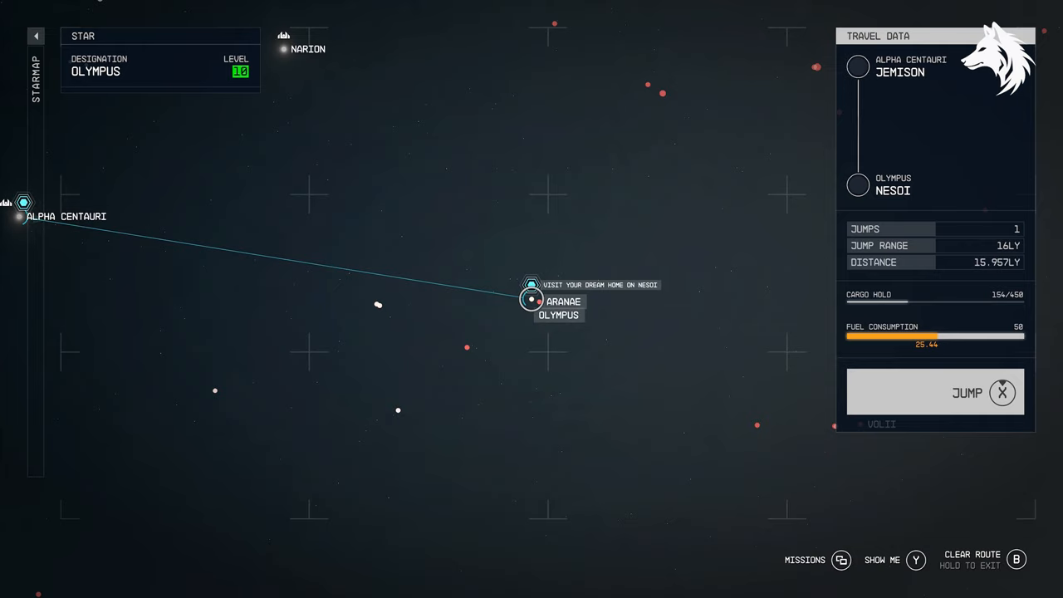
mouse_move(934, 392)
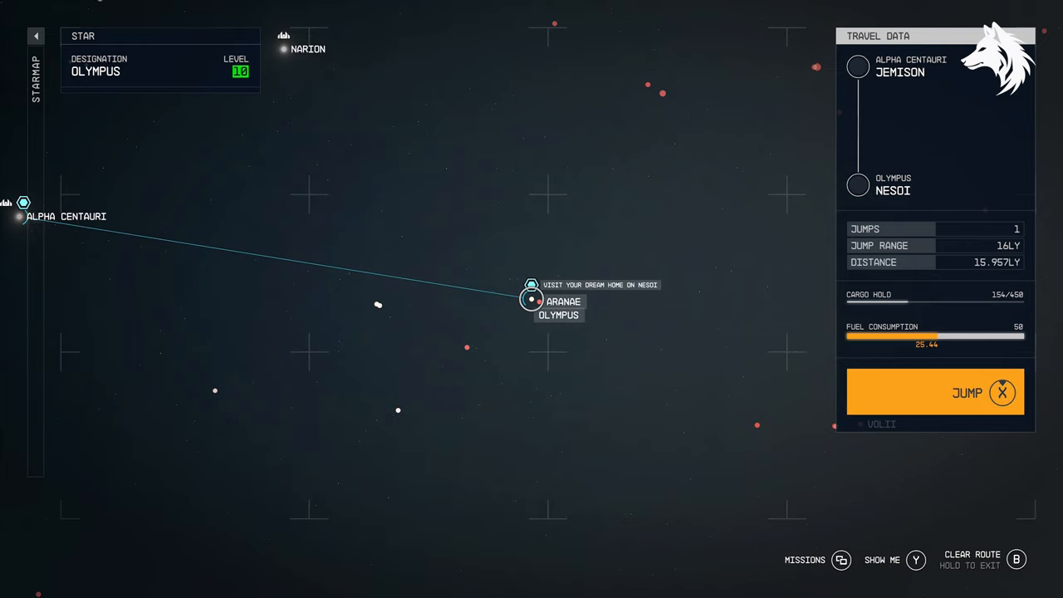
Jump to the Olympus system to reach Nesoi.
click(934, 392)
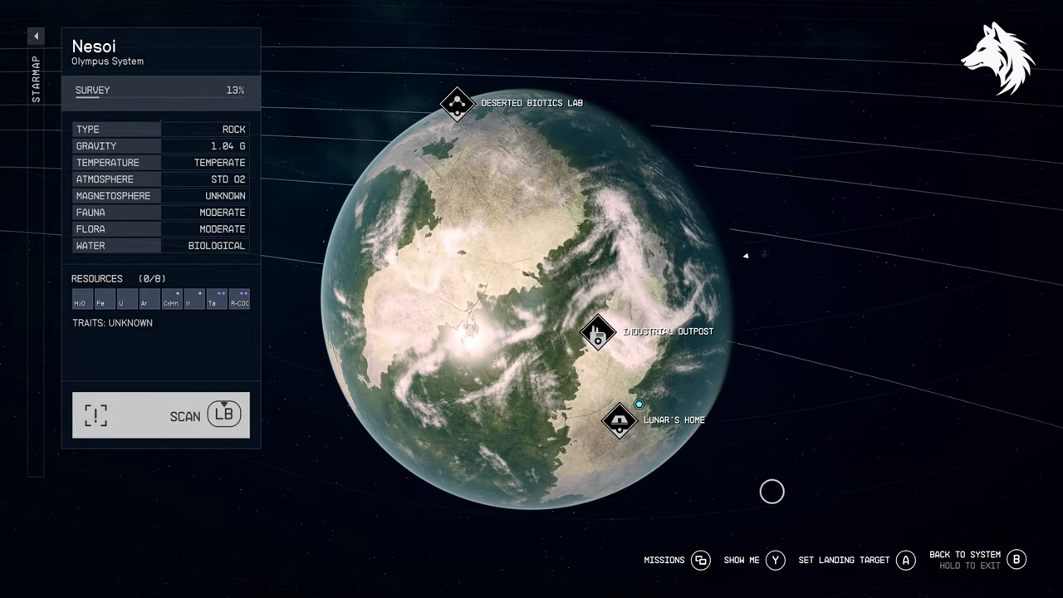
click(620, 421)
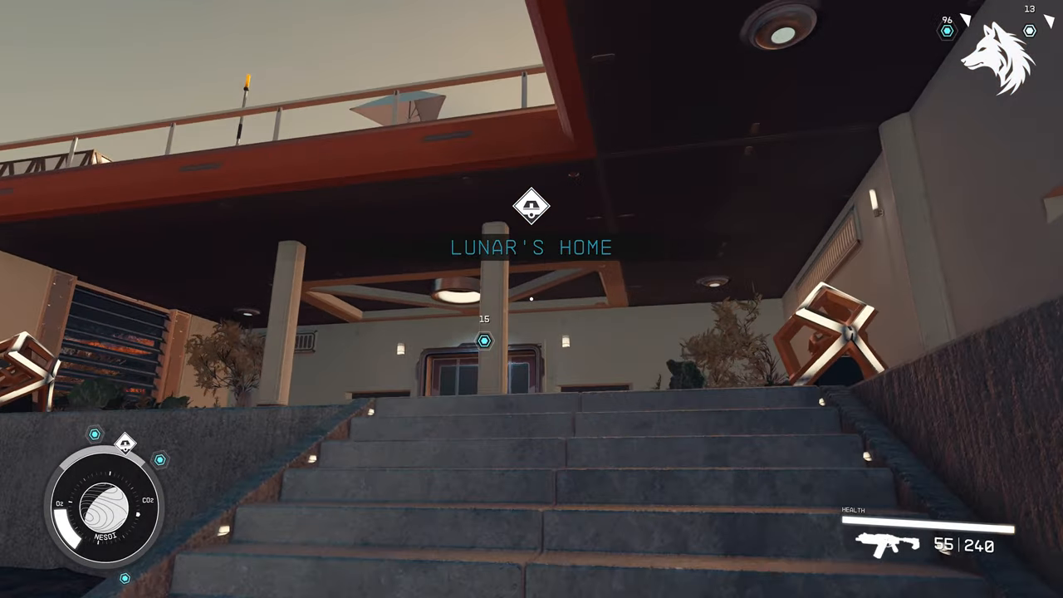
Walk to the front door of Lunar's Home and open it.
key(w)
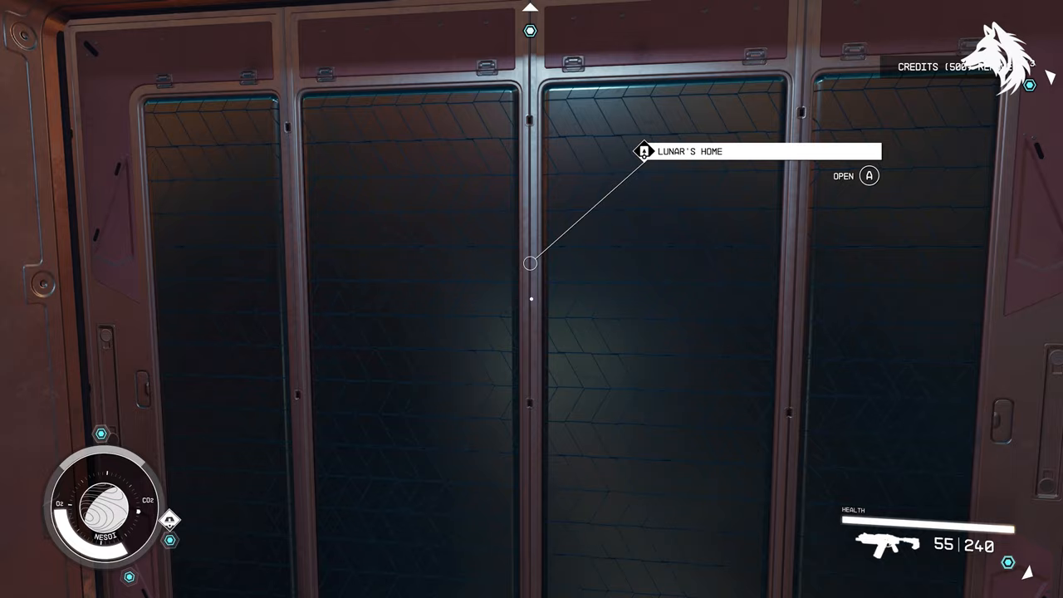
key(a)
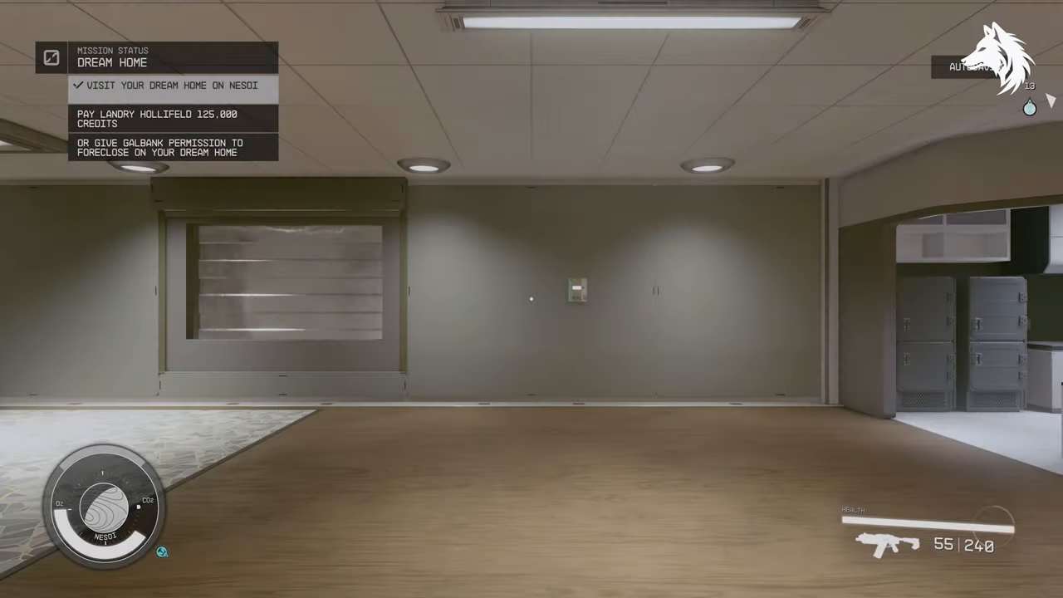